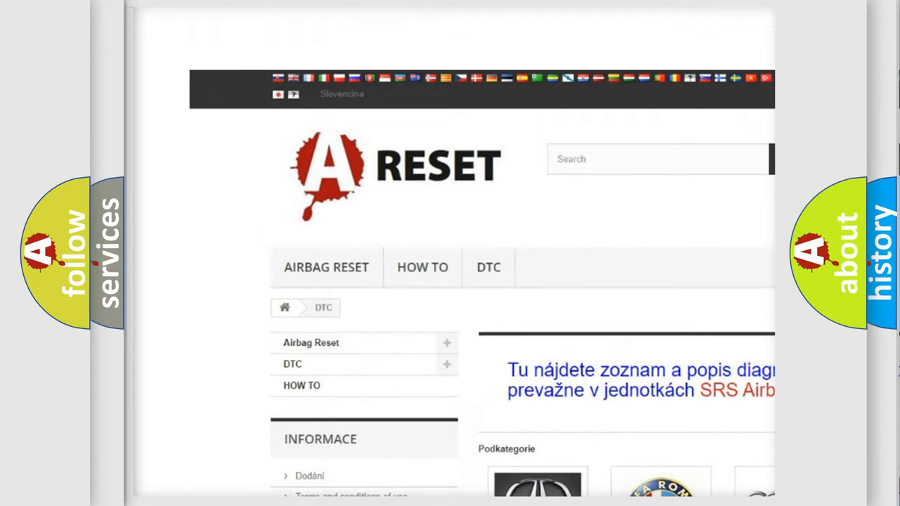
- Navigate to the GMC DTC subcategory and browse its trouble codes such as B0012 and B0081
{"action": "scroll", "scroll_direction": "down", "scroll_amount": 3}
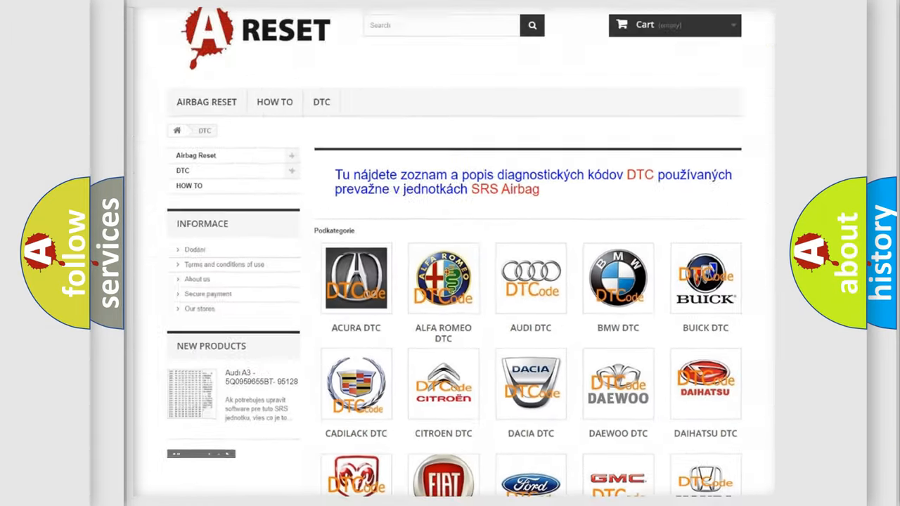
{"action": "scroll", "scroll_direction": "down", "scroll_amount": 3}
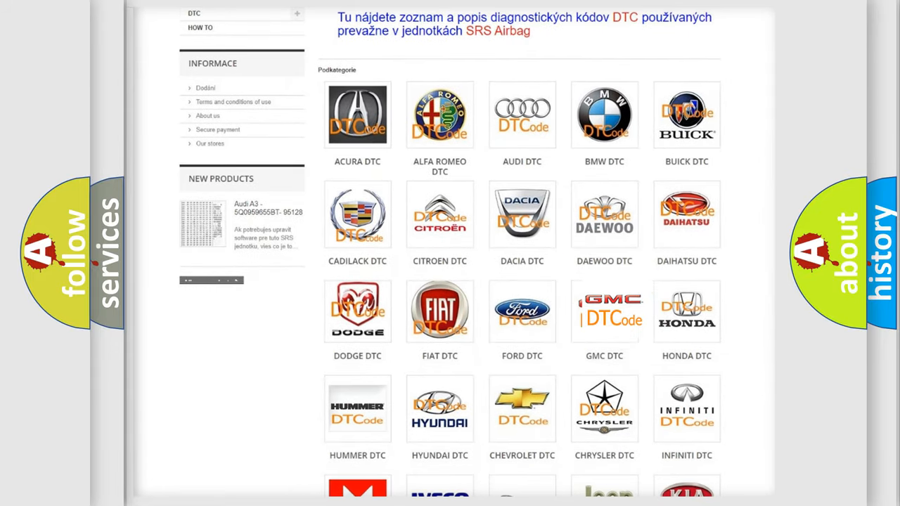
{"action": "left_click", "coordinate": [604, 311]}
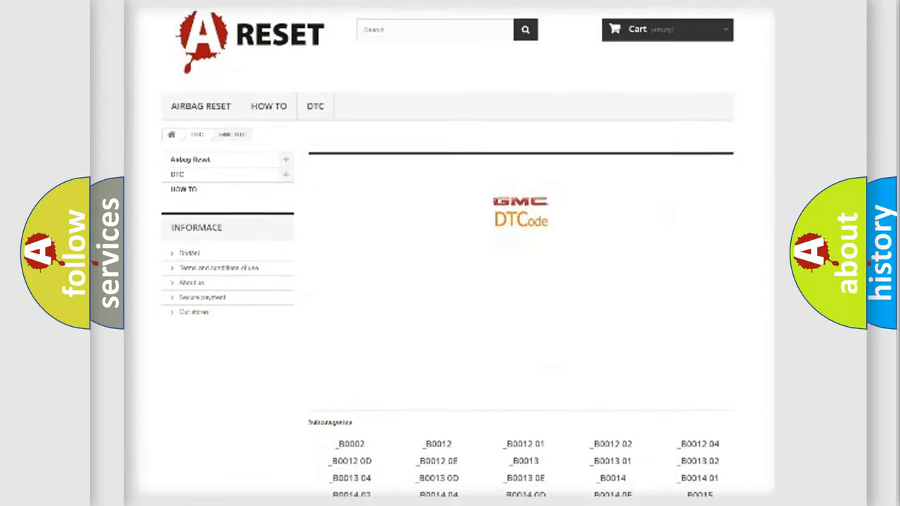
{"action": "scroll", "scroll_direction": "down", "scroll_amount": 3}
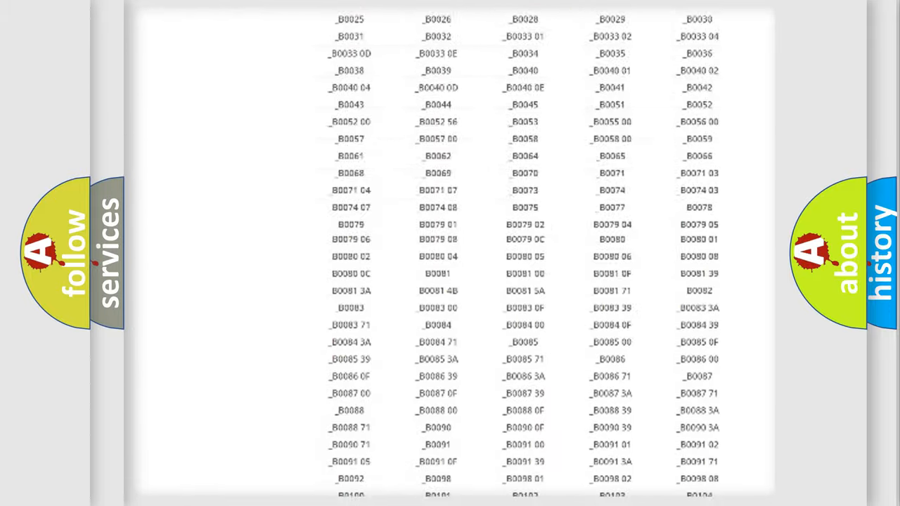